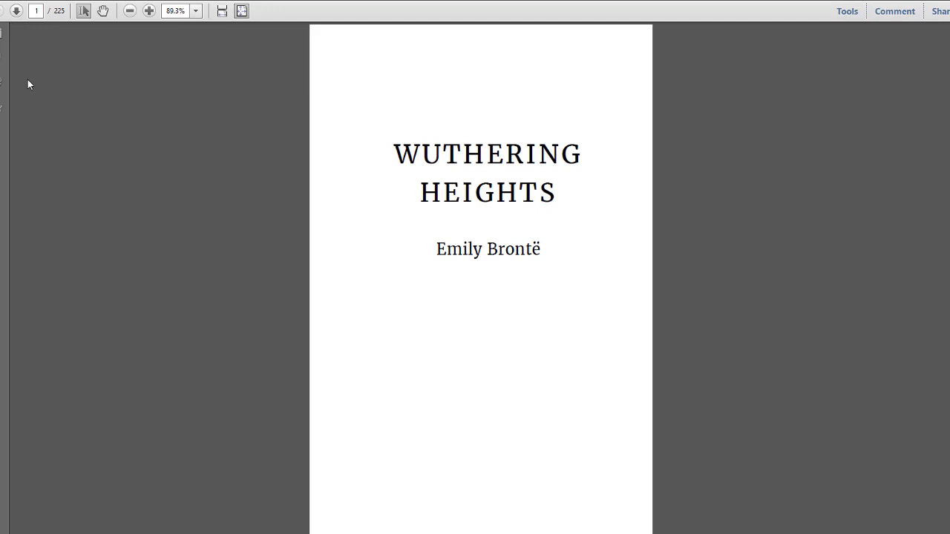
Upload the Wuthering Heights book-block PDF as the KDP ebook manuscript
{"action": "scroll", "scroll_direction": "down", "scroll_amount": 3}
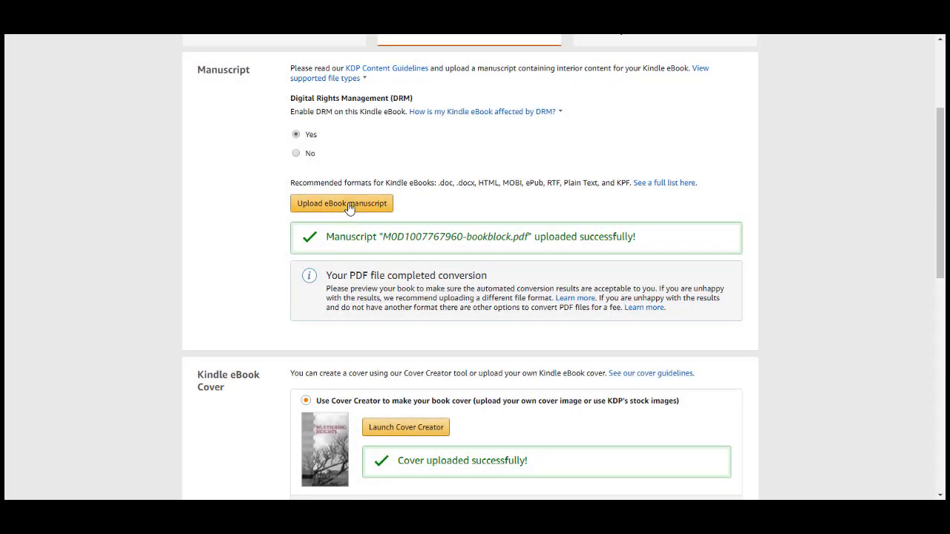
{"action": "left_click", "coordinate": [342, 203]}
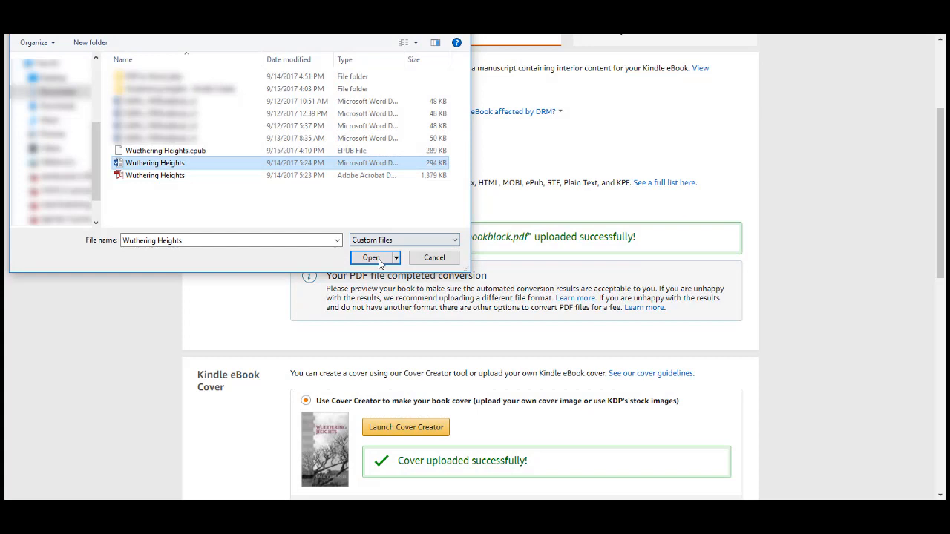
{"action": "left_click", "coordinate": [372, 258]}
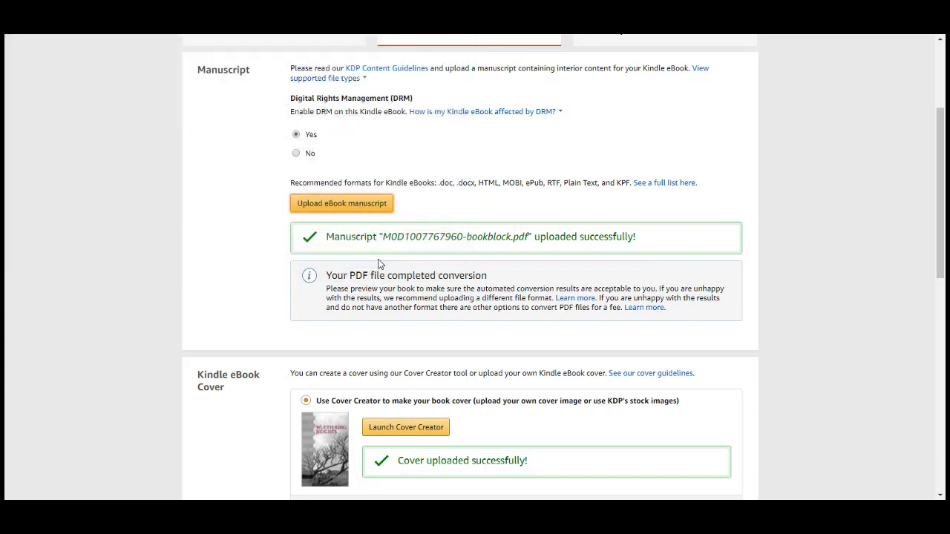
{"action": "left_click", "coordinate": [341, 202]}
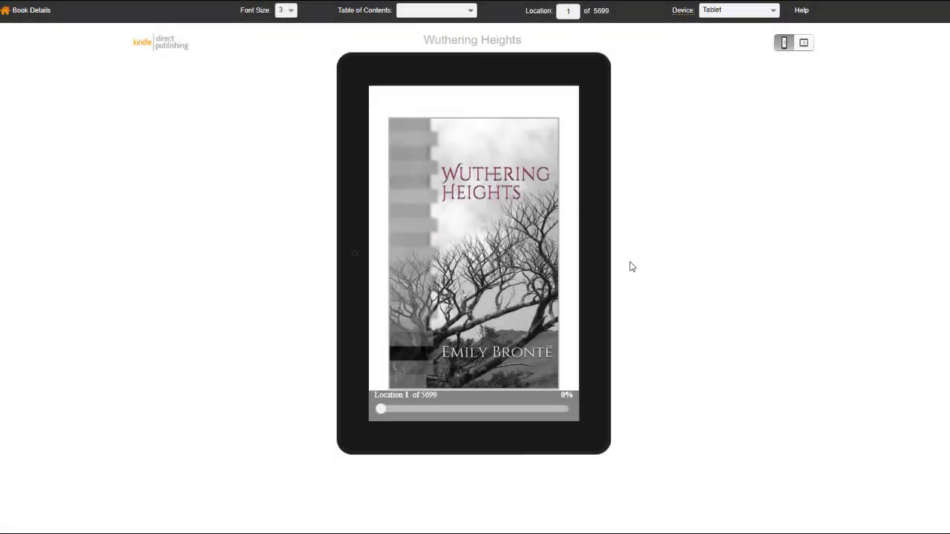
Page through the Kindle preview twice, then reach the File commands in InDesign
{"action": "left_click", "coordinate": [594, 255]}
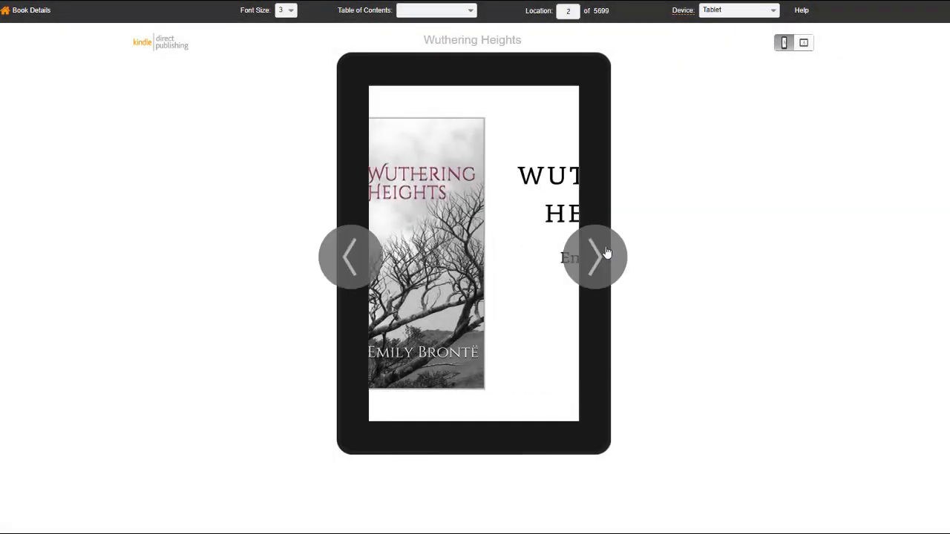
{"action": "left_click", "coordinate": [595, 256]}
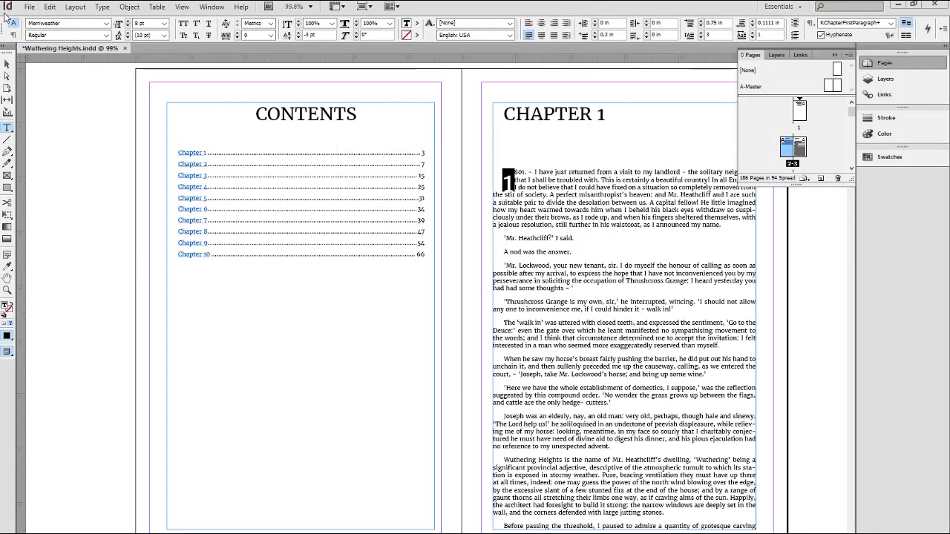
{"action": "left_click", "coordinate": [30, 6]}
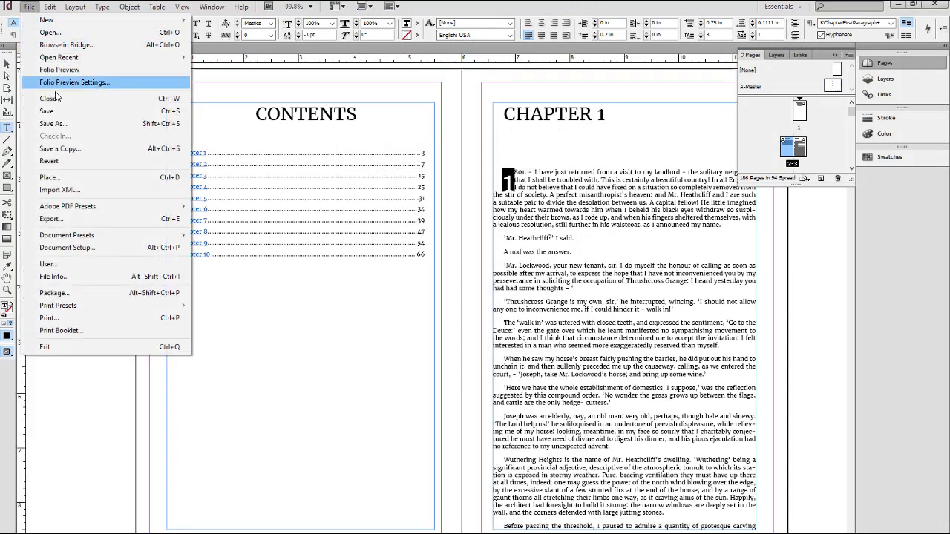
{"action": "left_click", "coordinate": [51, 218]}
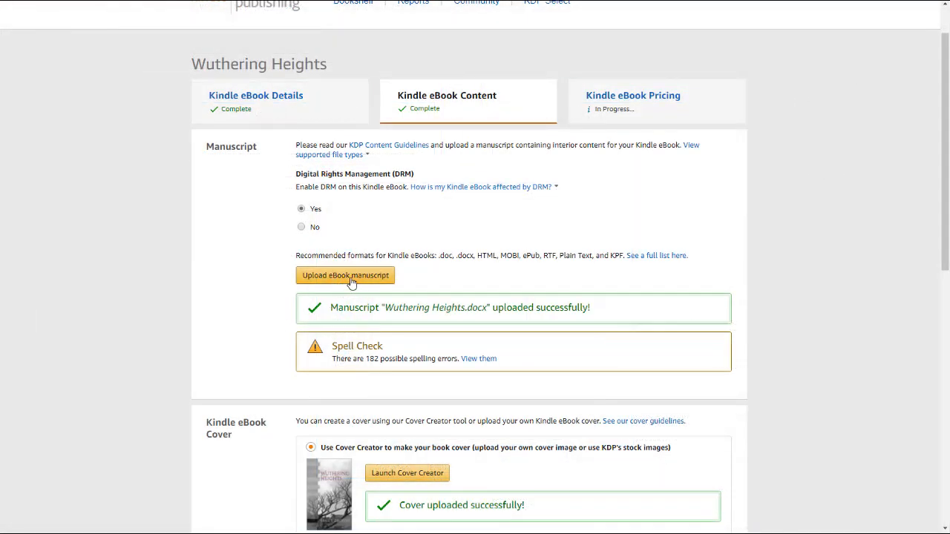
Upload the Wuthering Heights Word document as the replacement KDP manuscript
{"action": "left_click", "coordinate": [344, 275]}
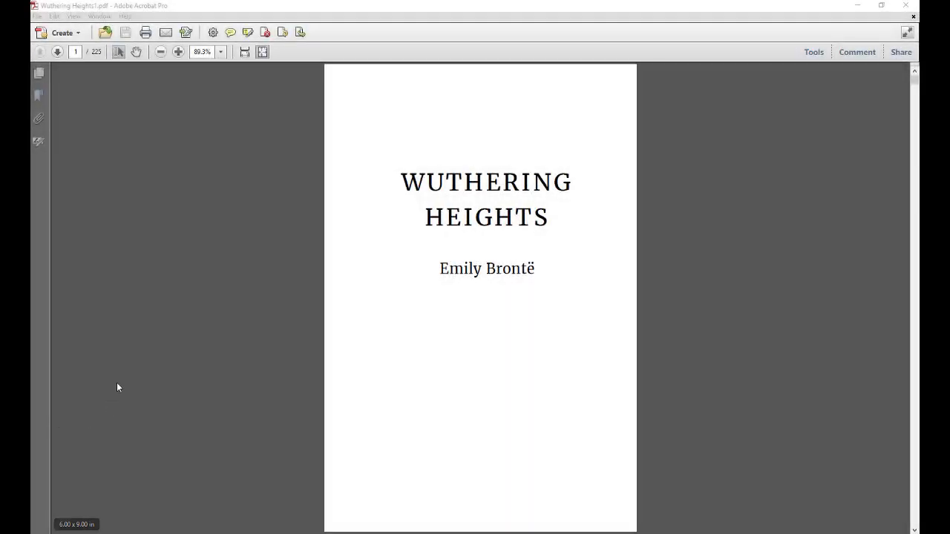
Save the Wuthering Heights PDF from Acrobat as a Word document in the Samples folder
{"action": "left_click", "coordinate": [37, 14]}
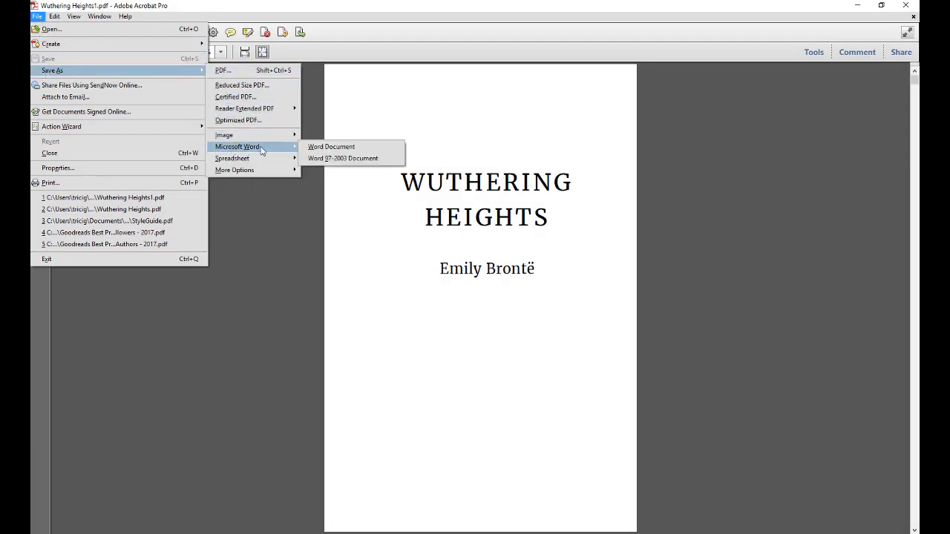
{"action": "left_click", "coordinate": [331, 147]}
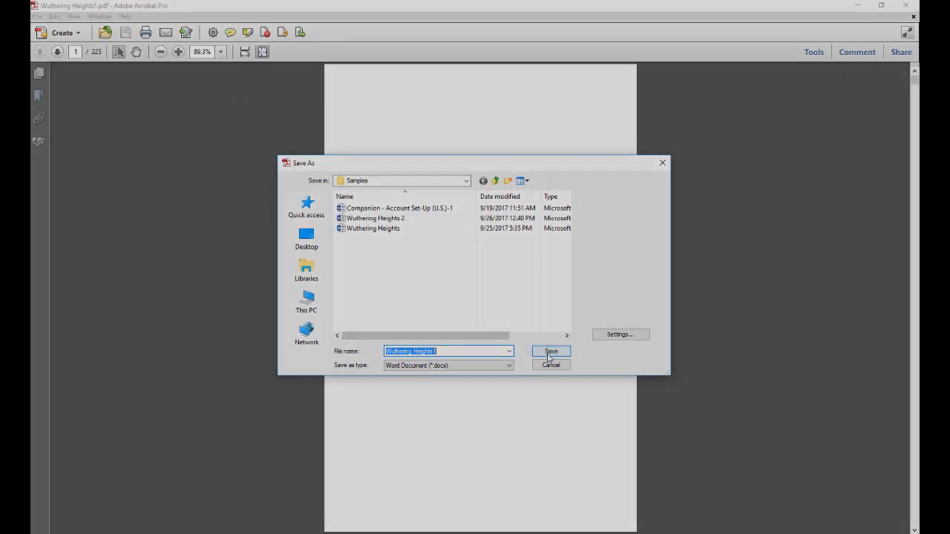
{"action": "left_click", "coordinate": [551, 350]}
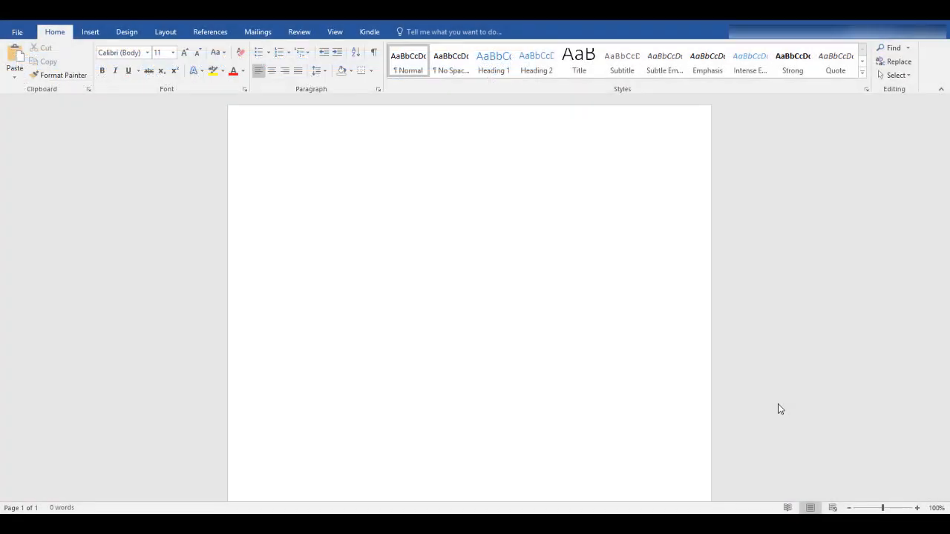
{"action": "mouse_move", "coordinate": [698, 406]}
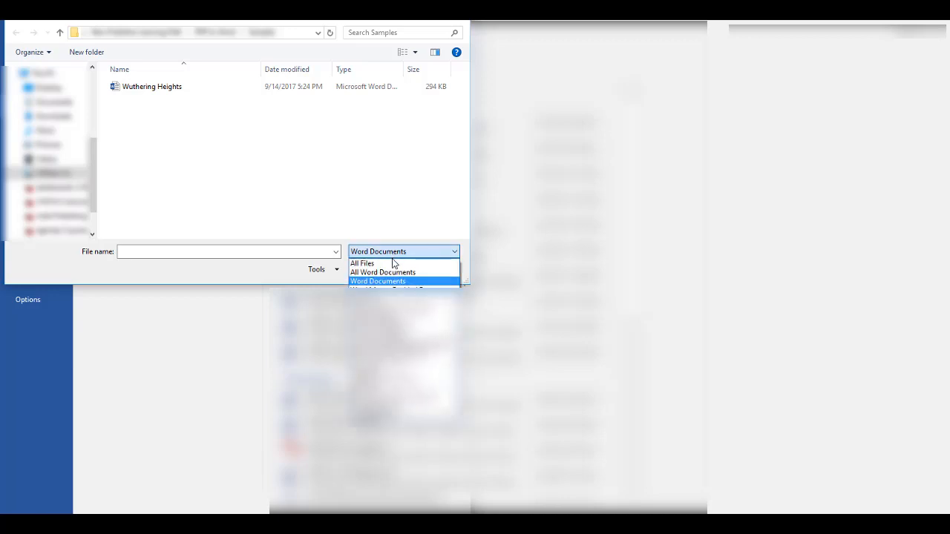
In Word's Open dialog, show All Files and open the Wuthering Heights PDF
{"action": "left_click", "coordinate": [362, 265]}
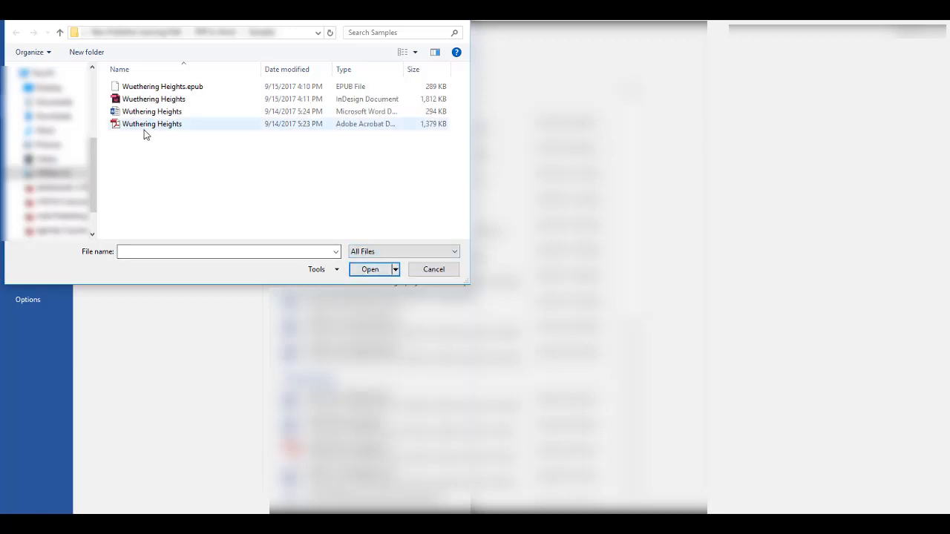
{"action": "left_click", "coordinate": [152, 124]}
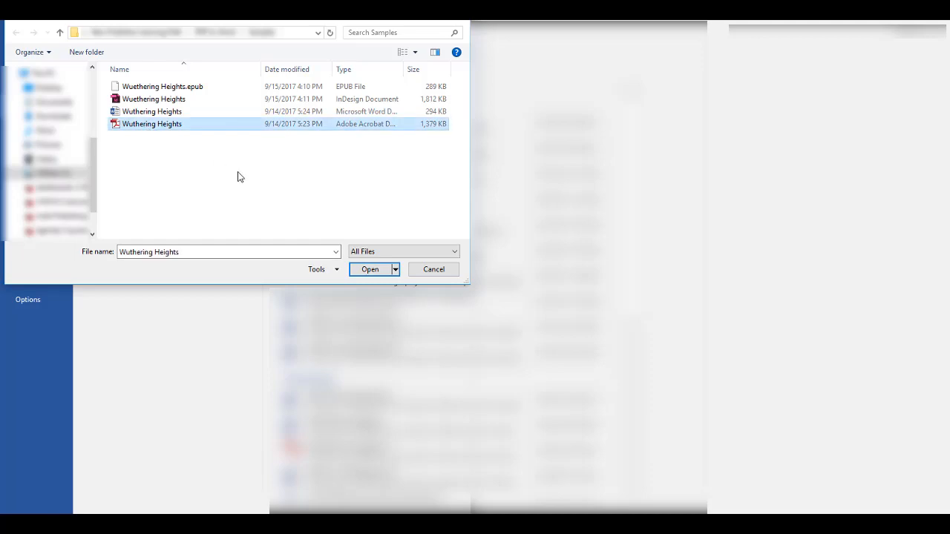
{"action": "left_click", "coordinate": [370, 269]}
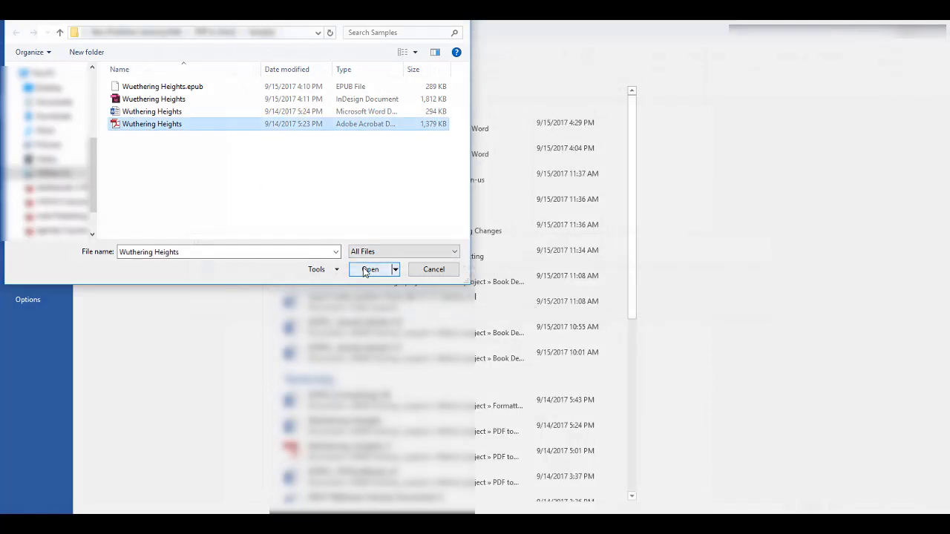
{"action": "left_click", "coordinate": [369, 269]}
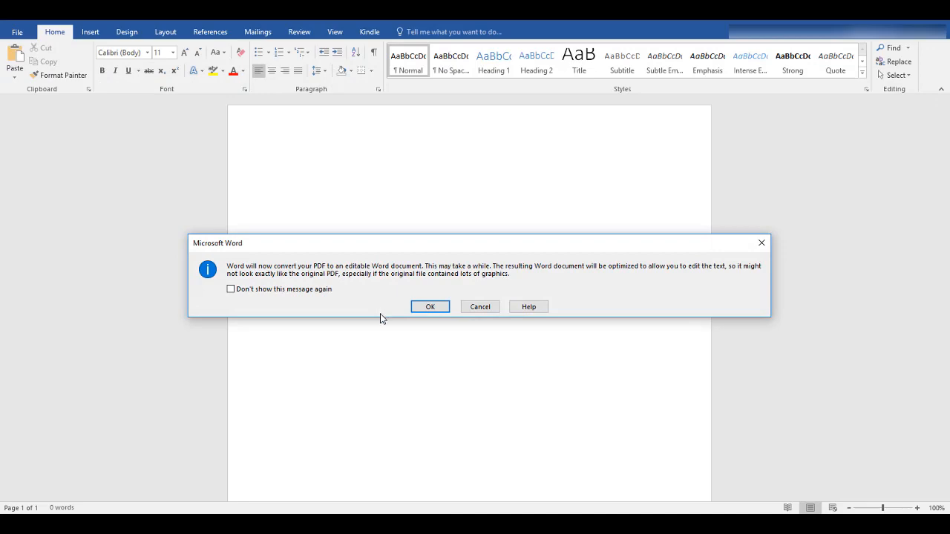
Confirm the conversion so Word turns the PDF into an editable document
{"action": "left_click", "coordinate": [430, 306]}
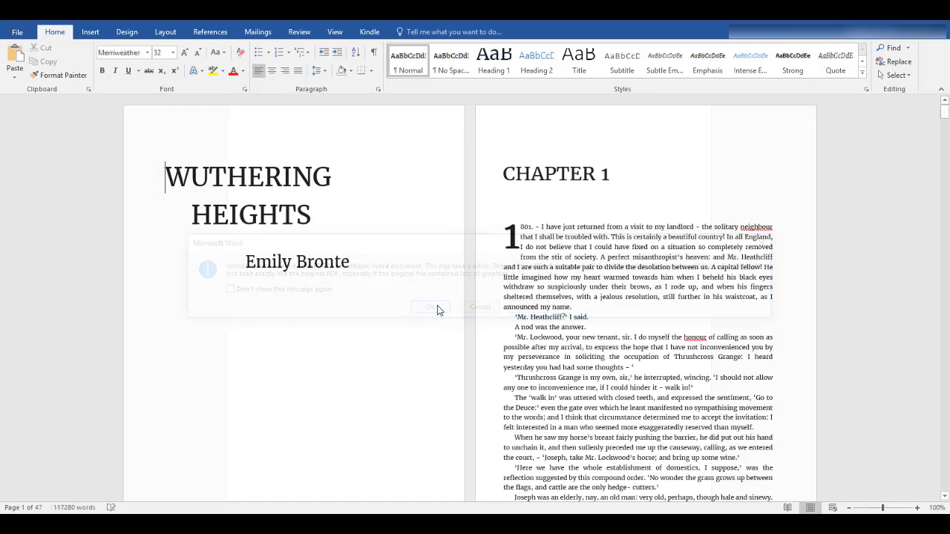
{"action": "left_click", "coordinate": [431, 308]}
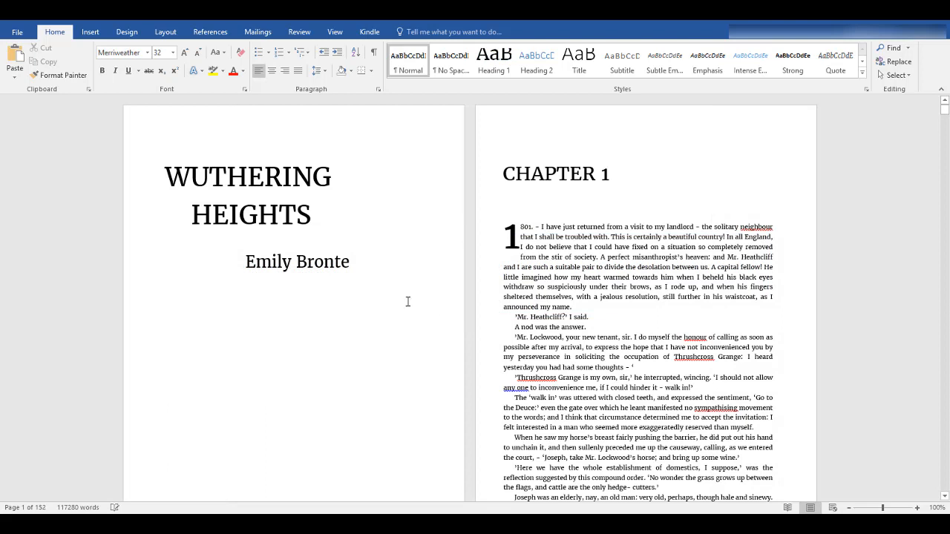